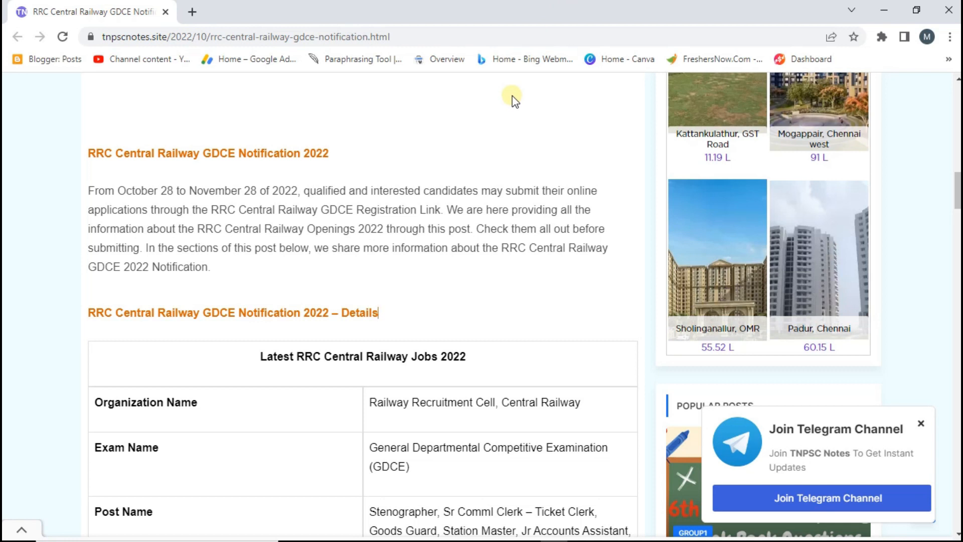
{"action": "mouse_move", "coordinate": [69, 195]}
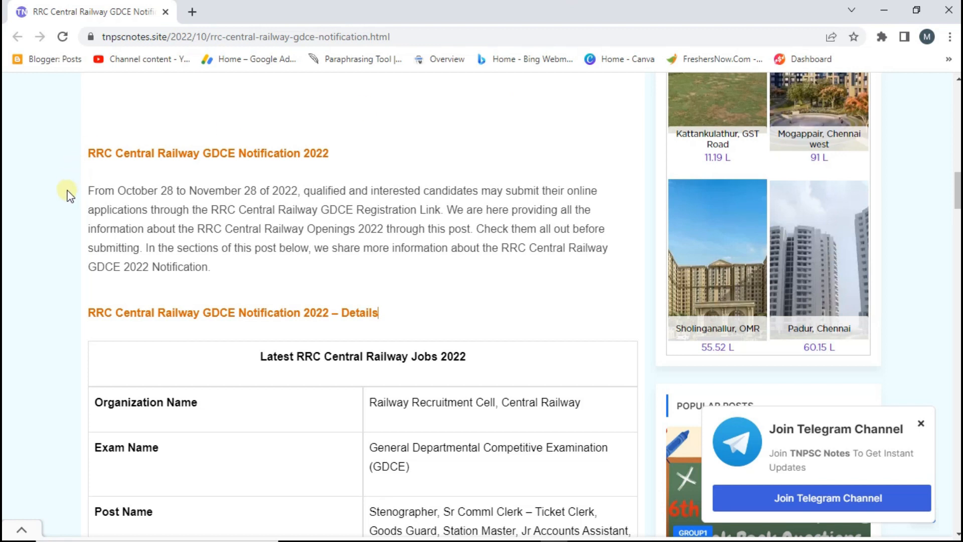
- Highlight Central Railway, 596 Posts, Started and 28th November 2022 in the details table
{"action": "scroll", "scroll_direction": "down", "scroll_amount": 3}
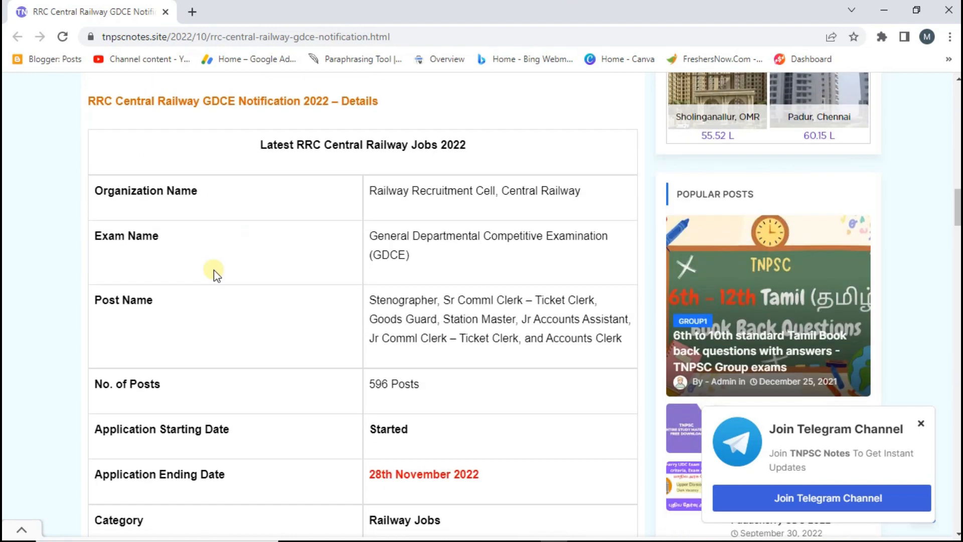
{"action": "double_click", "coordinate": [542, 190]}
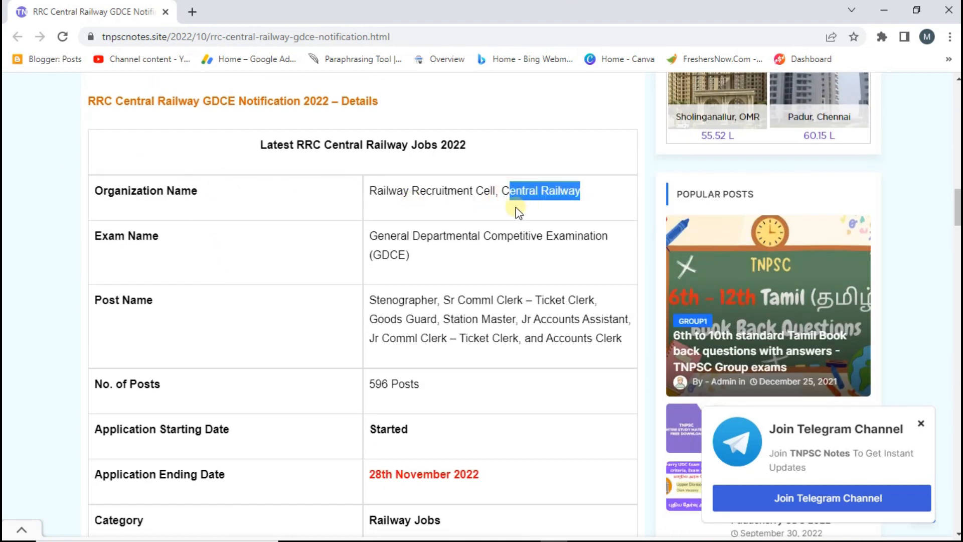
{"action": "scroll", "scroll_direction": "down", "scroll_amount": 3}
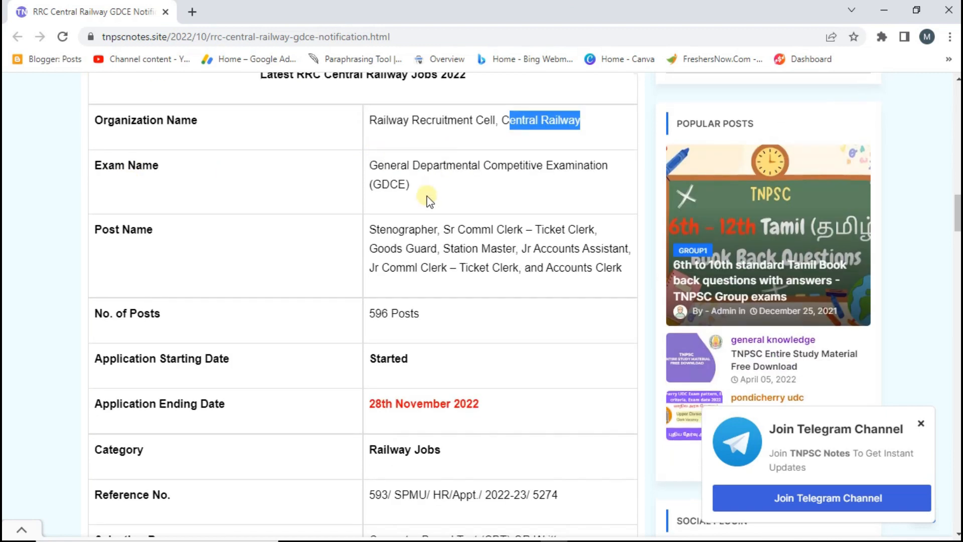
{"action": "mouse_move", "coordinate": [410, 191]}
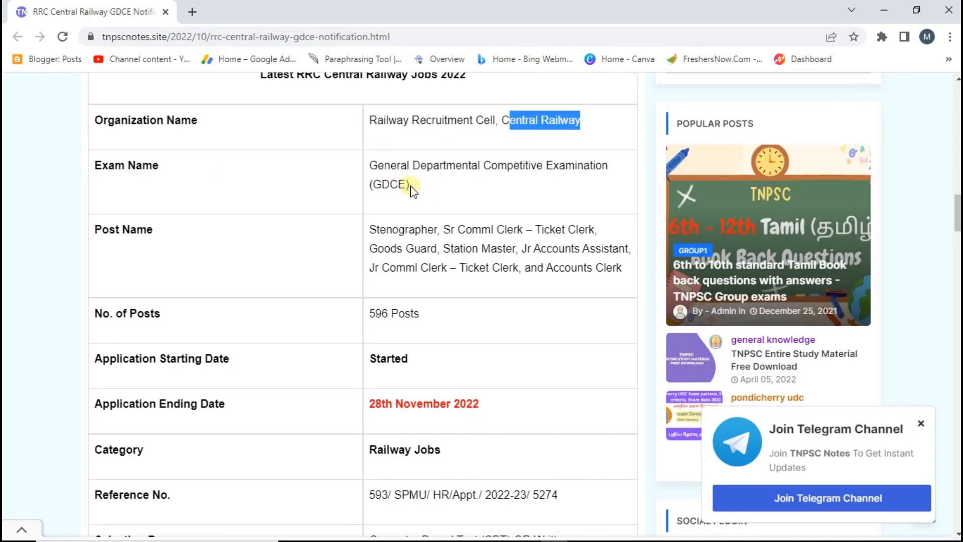
{"action": "mouse_move", "coordinate": [422, 187]}
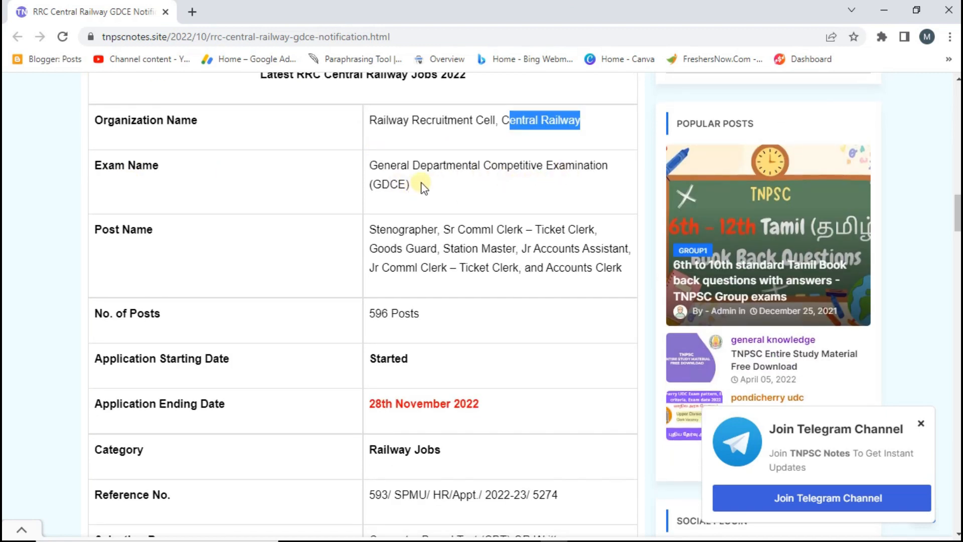
{"action": "mouse_move", "coordinate": [434, 214]}
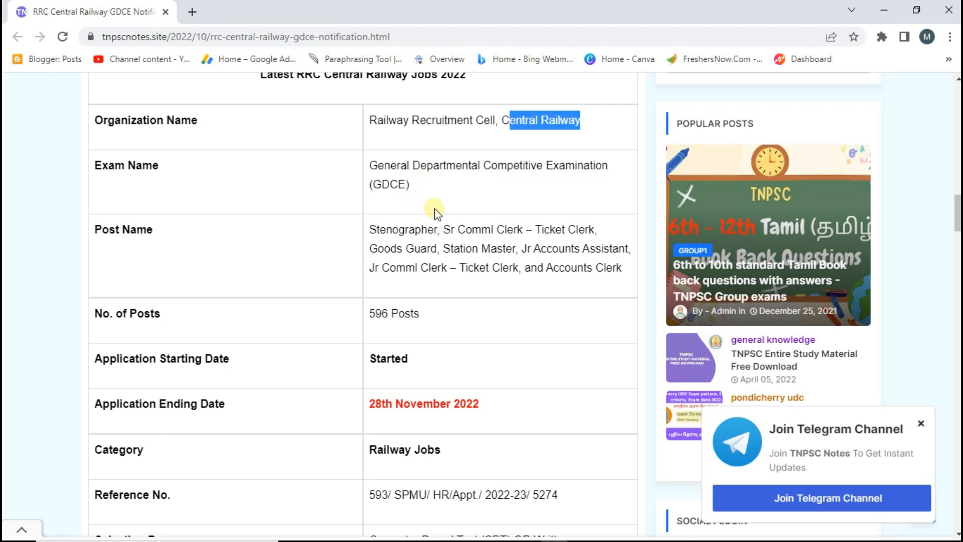
{"action": "mouse_move", "coordinate": [624, 274]}
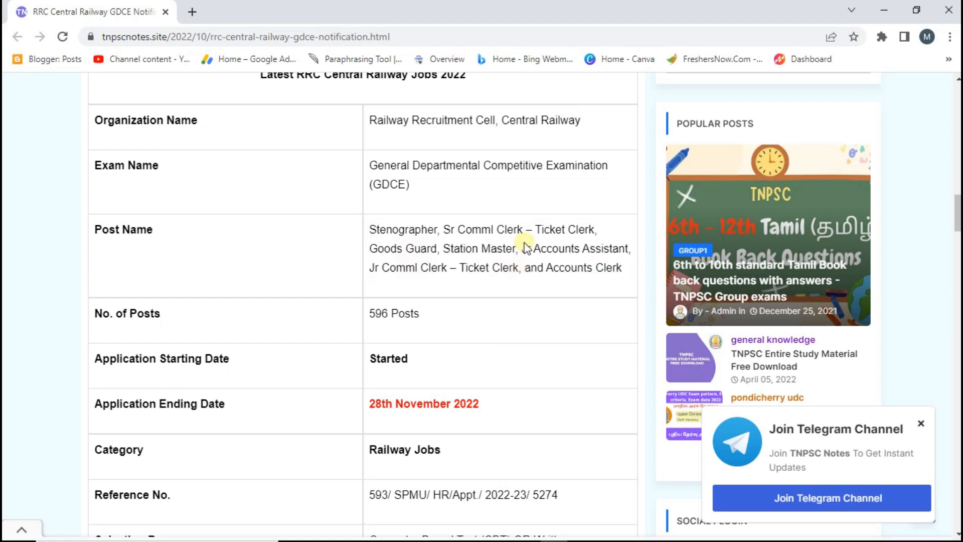
{"action": "mouse_move", "coordinate": [607, 248]}
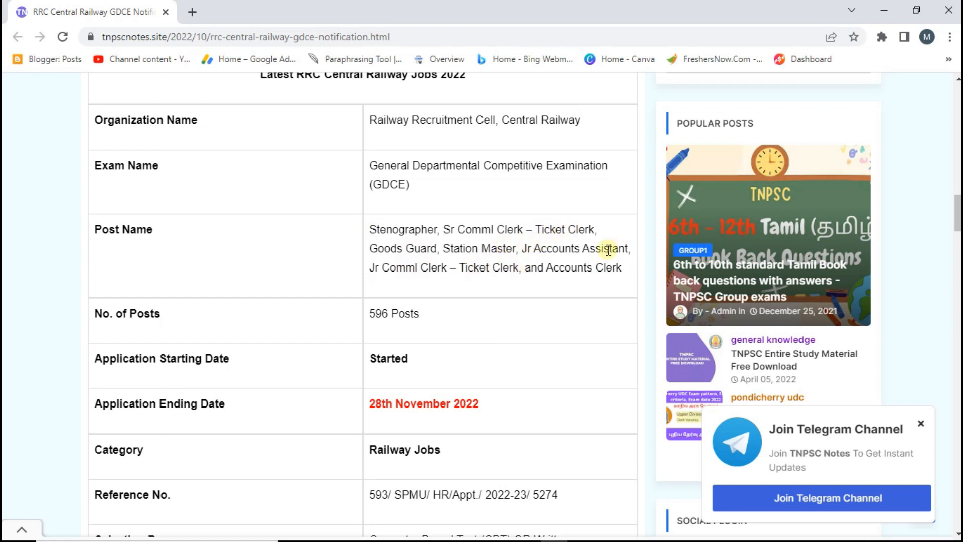
{"action": "mouse_move", "coordinate": [542, 265]}
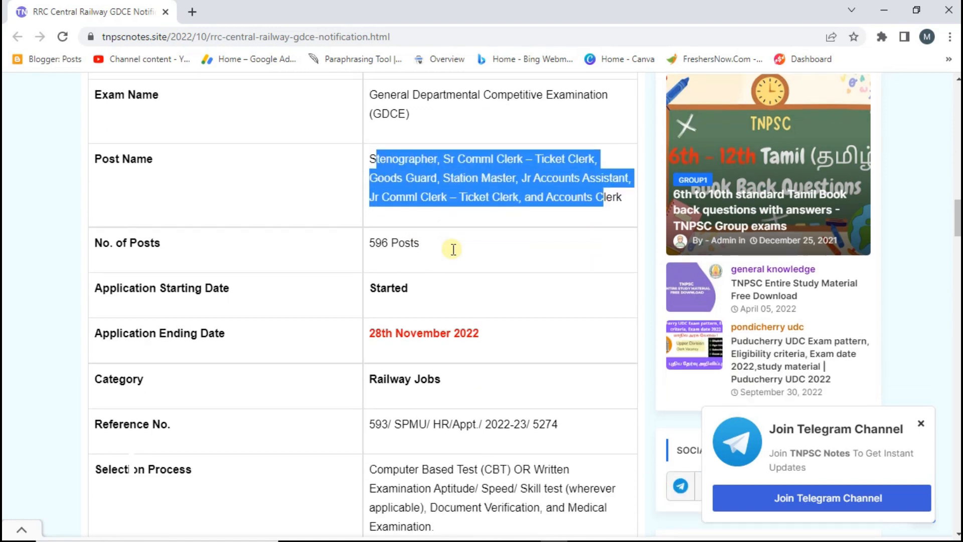
{"action": "double_click", "coordinate": [393, 242]}
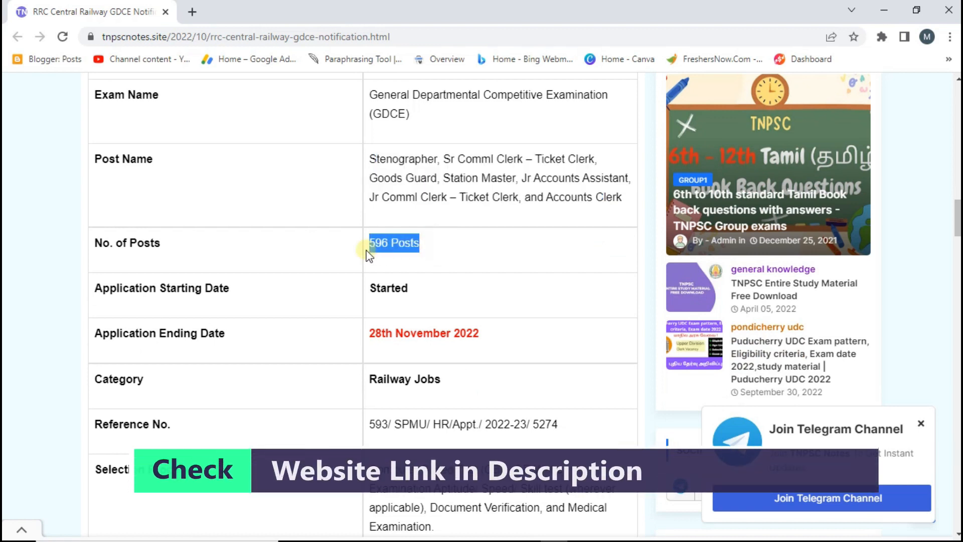
{"action": "mouse_move", "coordinate": [416, 290]}
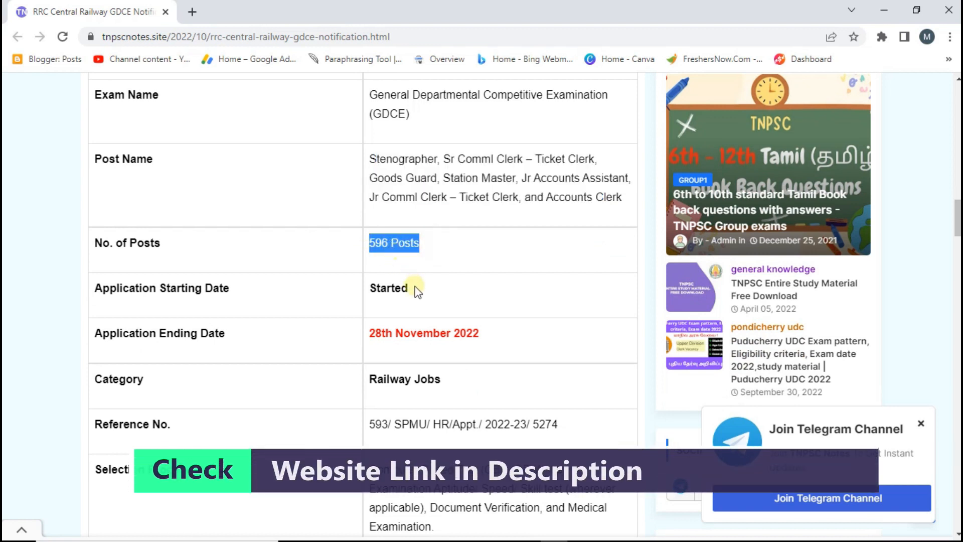
{"action": "double_click", "coordinate": [388, 287]}
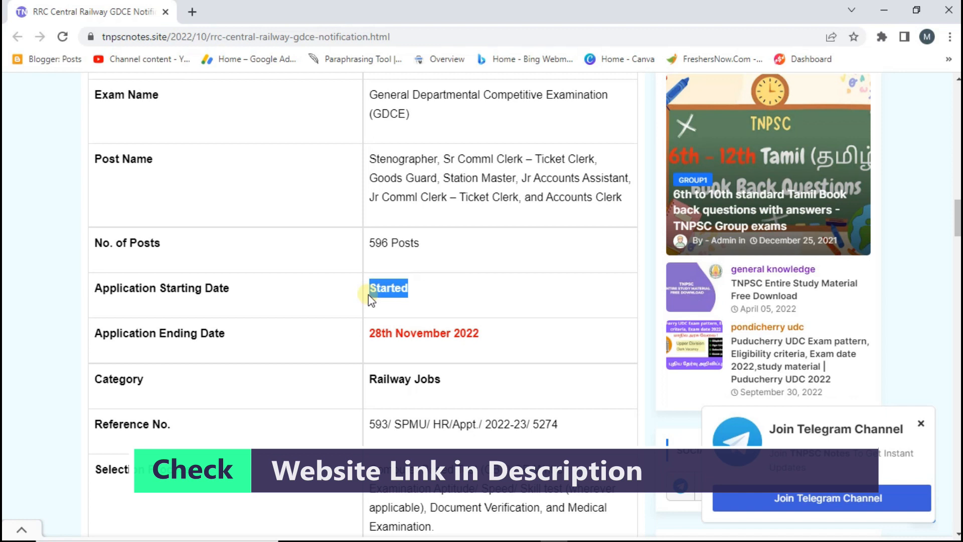
{"action": "double_click", "coordinate": [423, 333]}
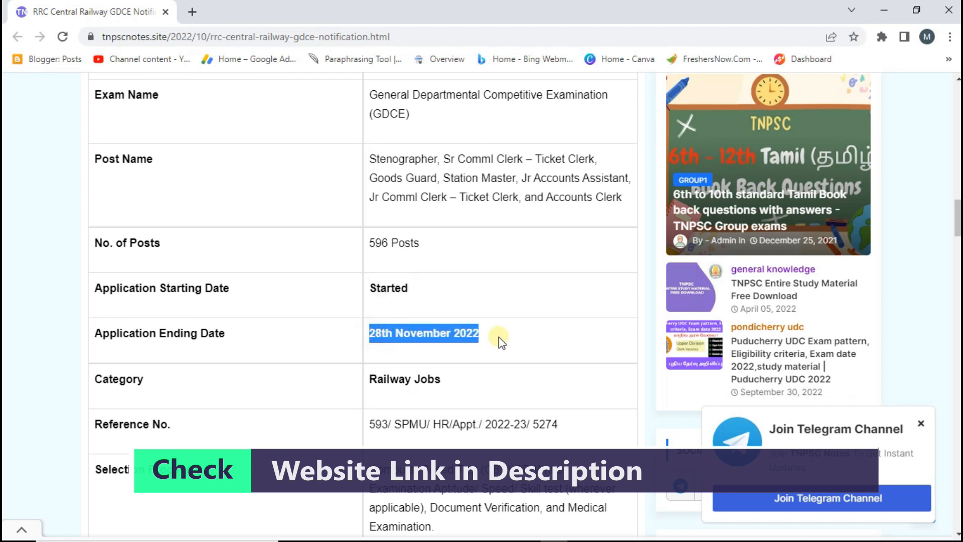
{"action": "scroll", "scroll_direction": "down", "scroll_amount": 3}
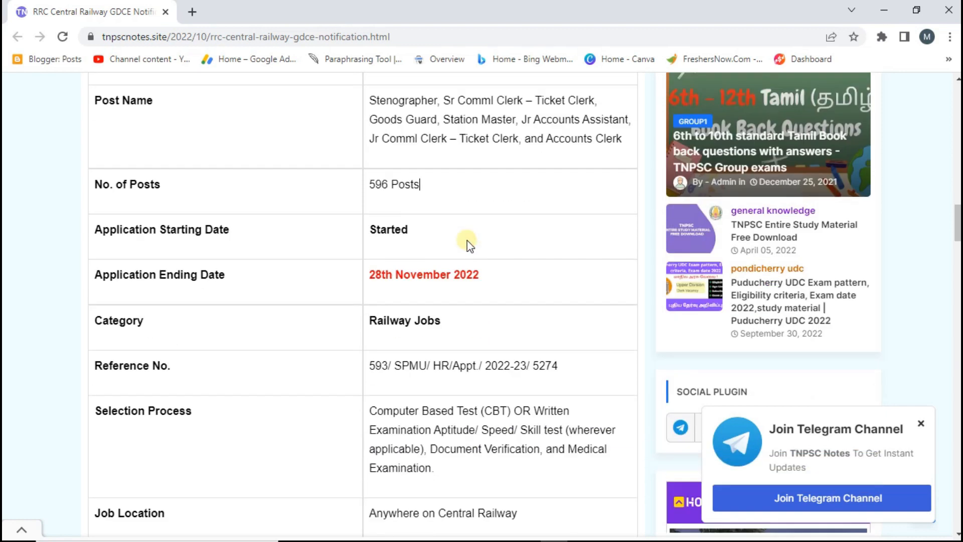
- Reach the vacancies table and highlight the 154 Sr Comml Clerk vacancies
{"action": "scroll", "scroll_direction": "down", "scroll_amount": 3}
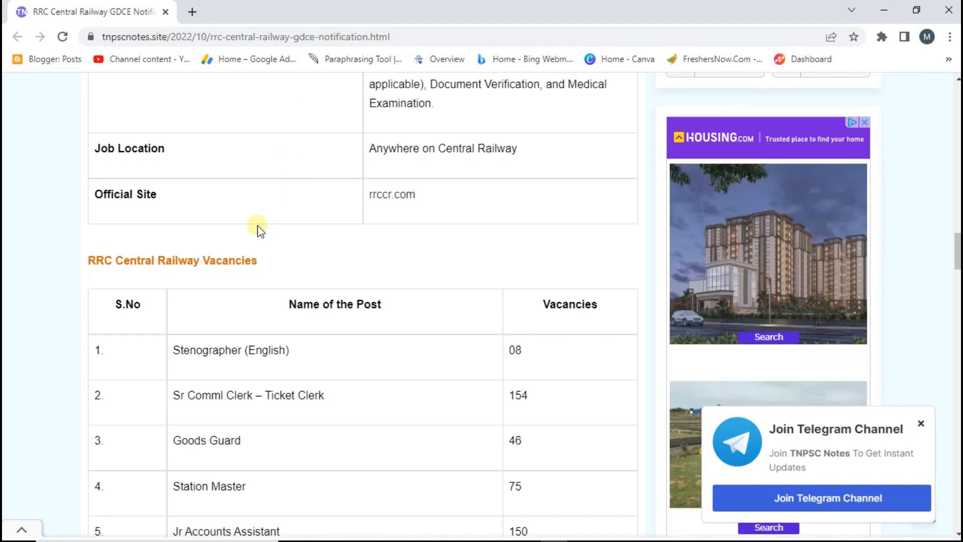
{"action": "scroll", "scroll_direction": "down", "scroll_amount": 3}
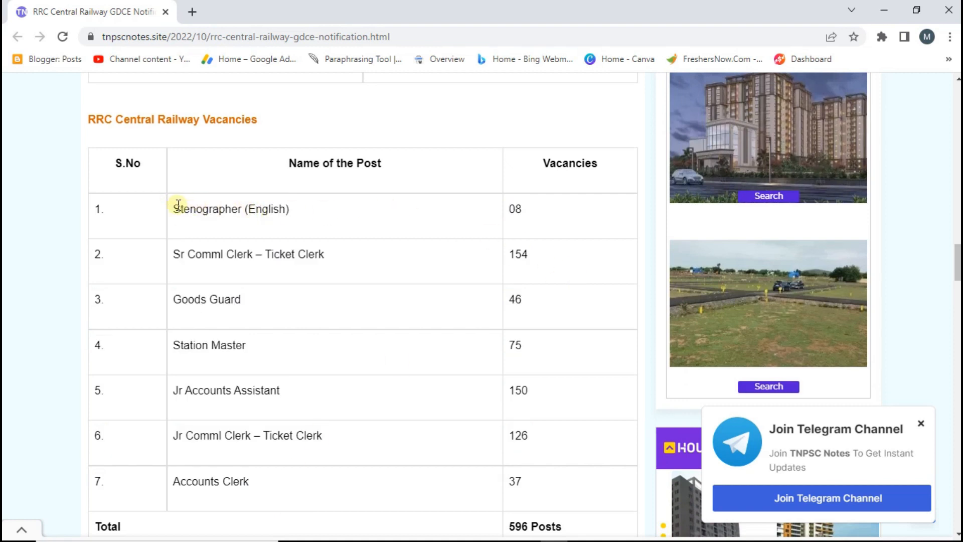
{"action": "double_click", "coordinate": [514, 208]}
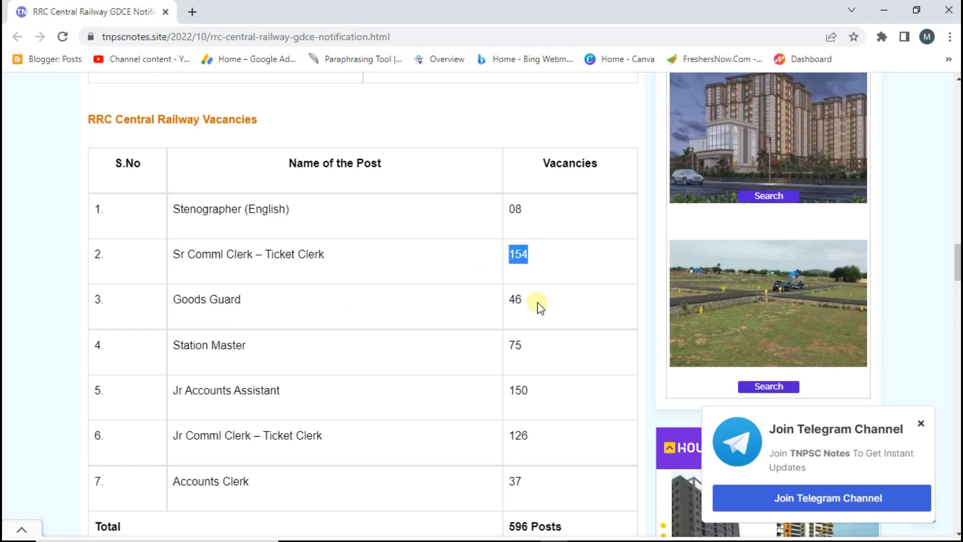
{"action": "mouse_move", "coordinate": [545, 359]}
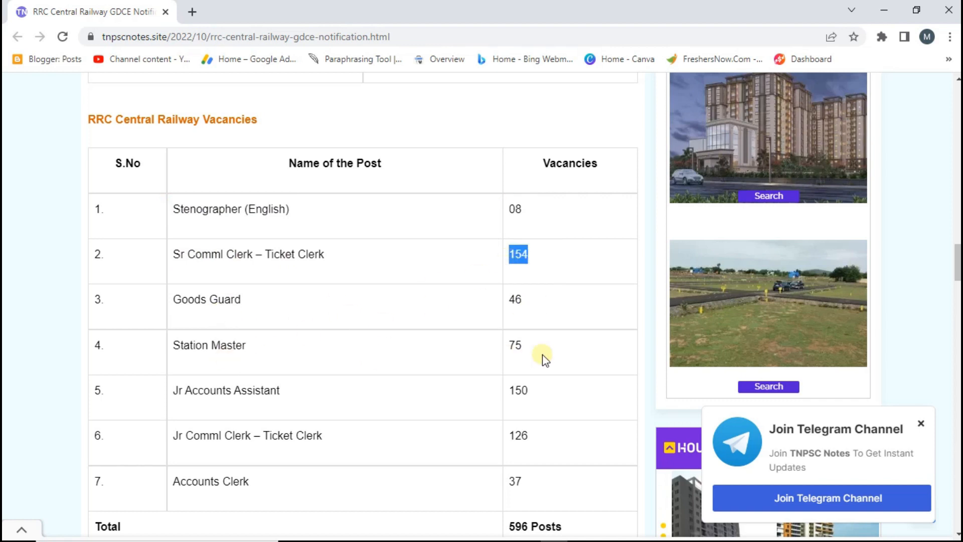
{"action": "mouse_move", "coordinate": [376, 460]}
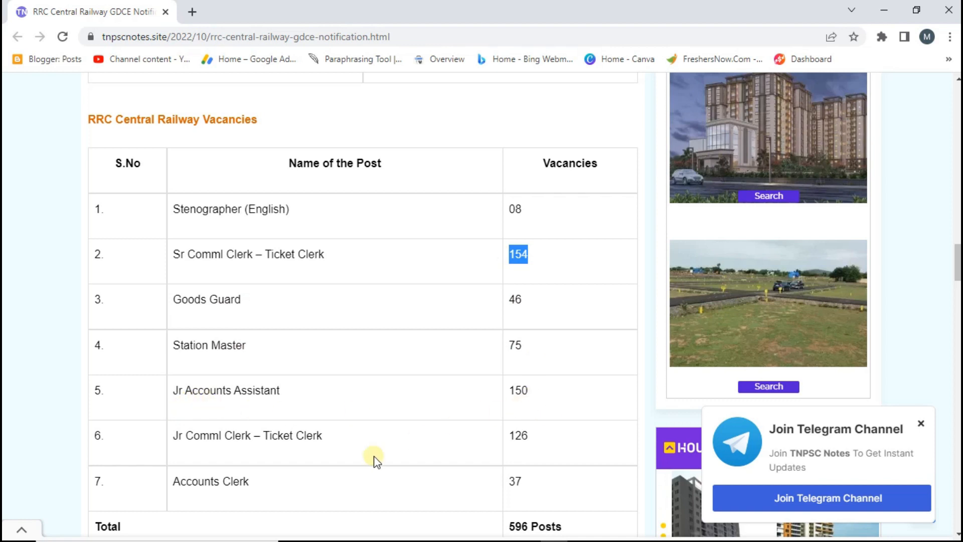
{"action": "mouse_move", "coordinate": [567, 435]}
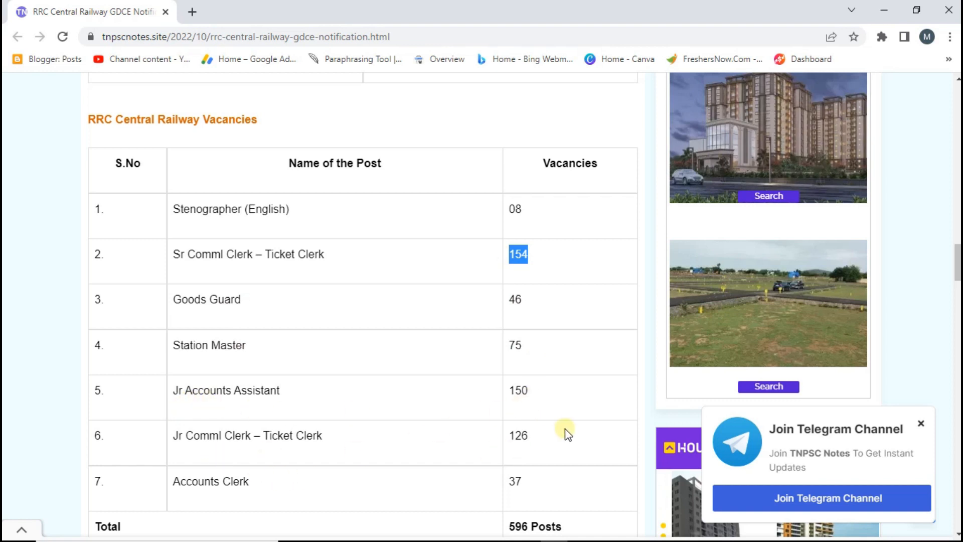
{"action": "scroll", "scroll_direction": "down", "scroll_amount": 3}
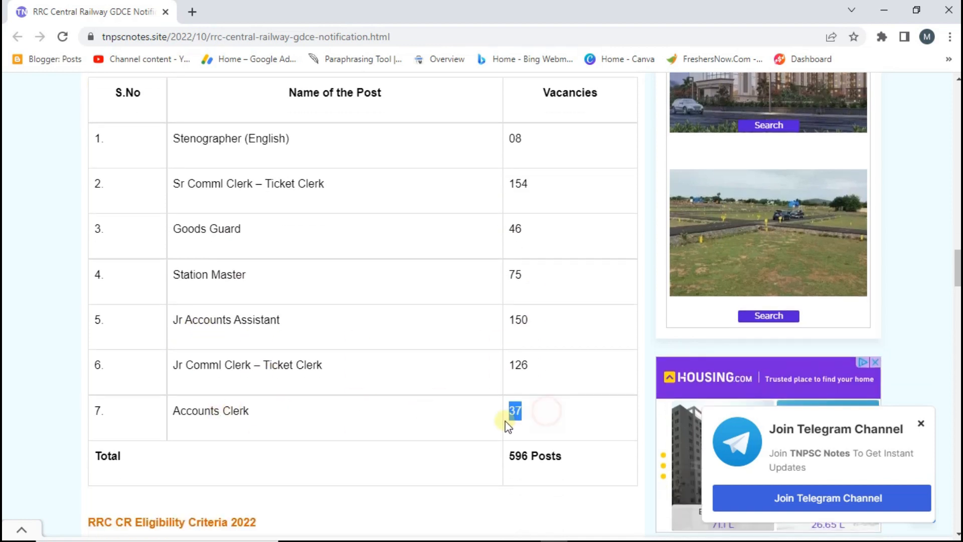
{"action": "mouse_move", "coordinate": [328, 451]}
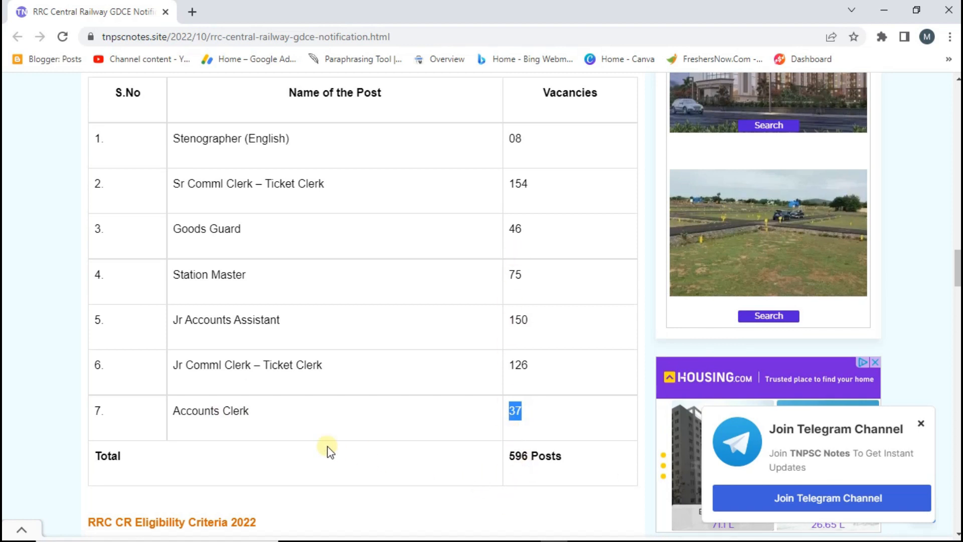
- Scroll past each post's educational qualifications until the Age Limit heading appears
{"action": "scroll", "scroll_direction": "down", "scroll_amount": 3}
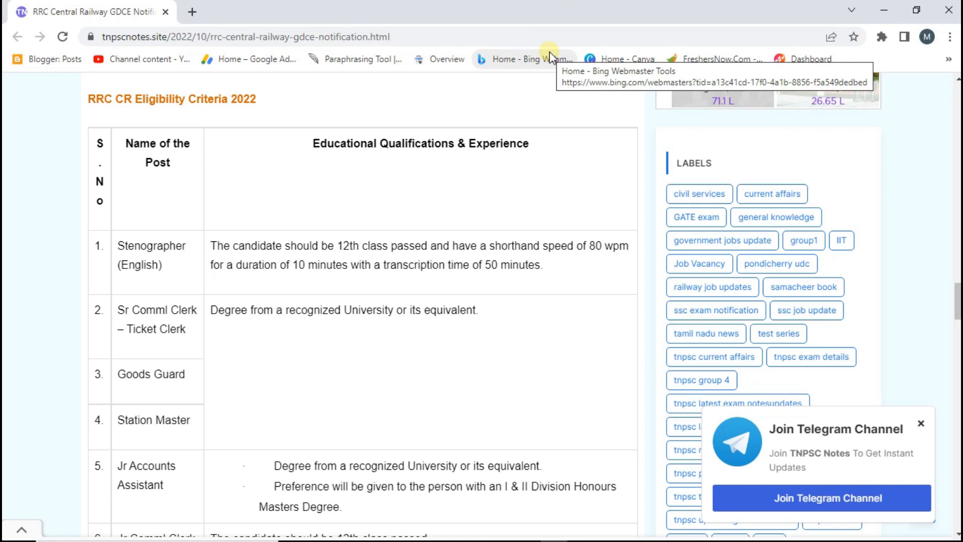
{"action": "mouse_move", "coordinate": [307, 326]}
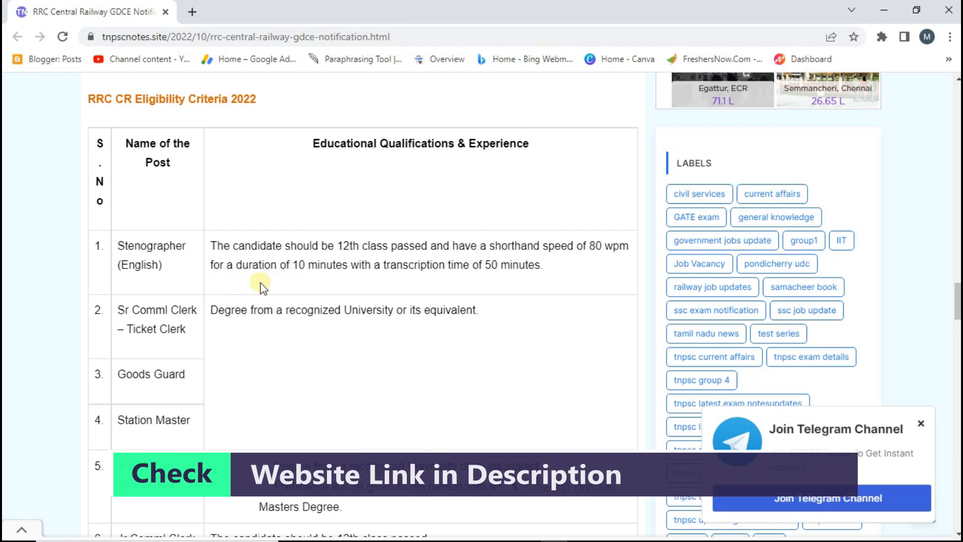
{"action": "scroll", "scroll_direction": "down", "scroll_amount": 3}
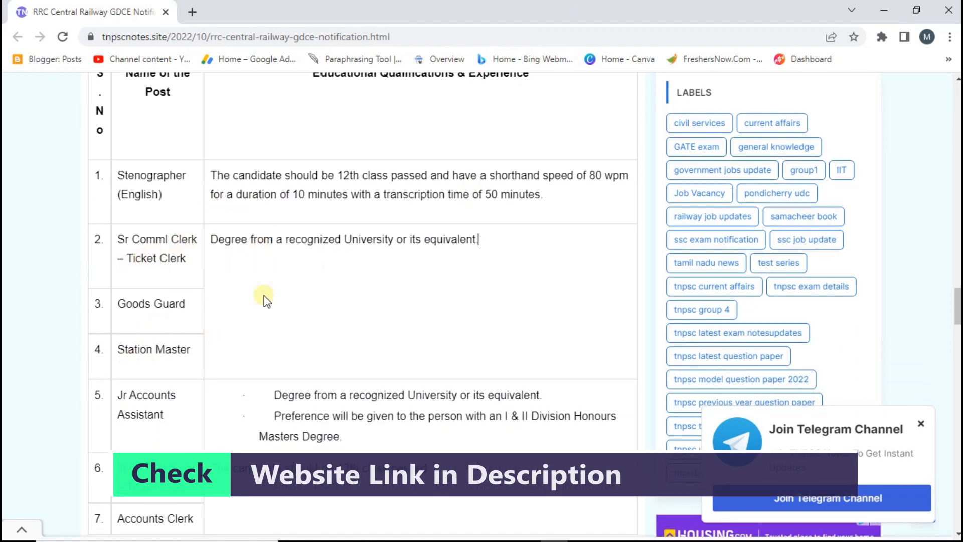
{"action": "mouse_move", "coordinate": [258, 252]}
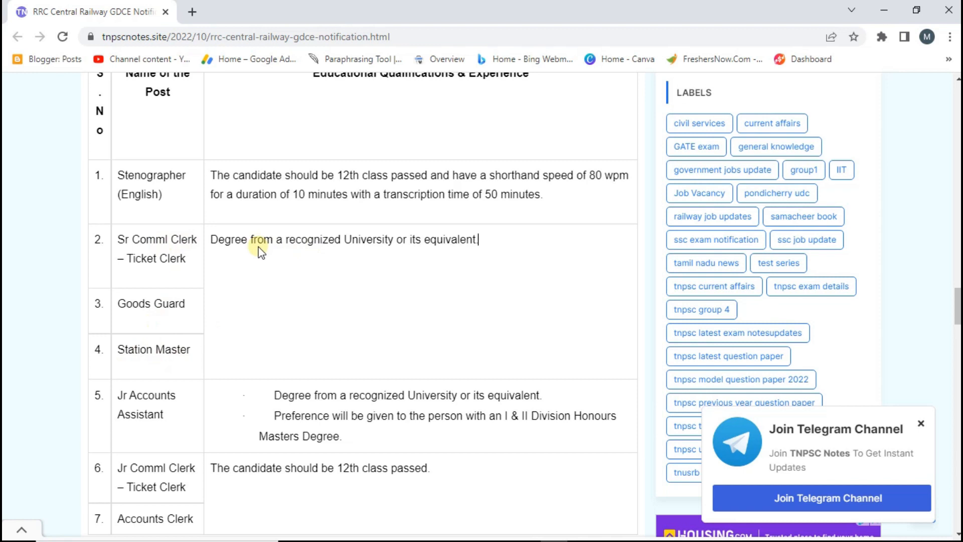
{"action": "scroll", "scroll_direction": "down", "scroll_amount": 3}
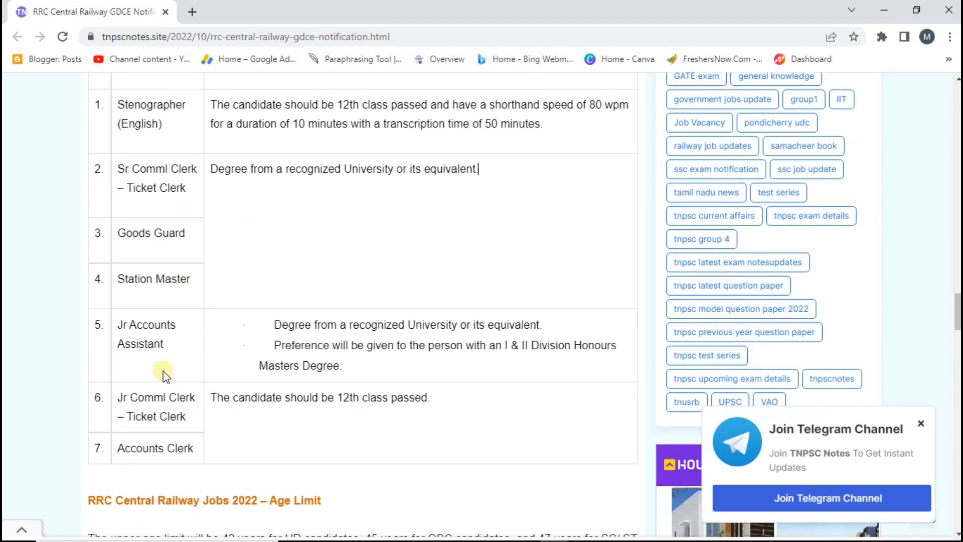
{"action": "mouse_move", "coordinate": [301, 334]}
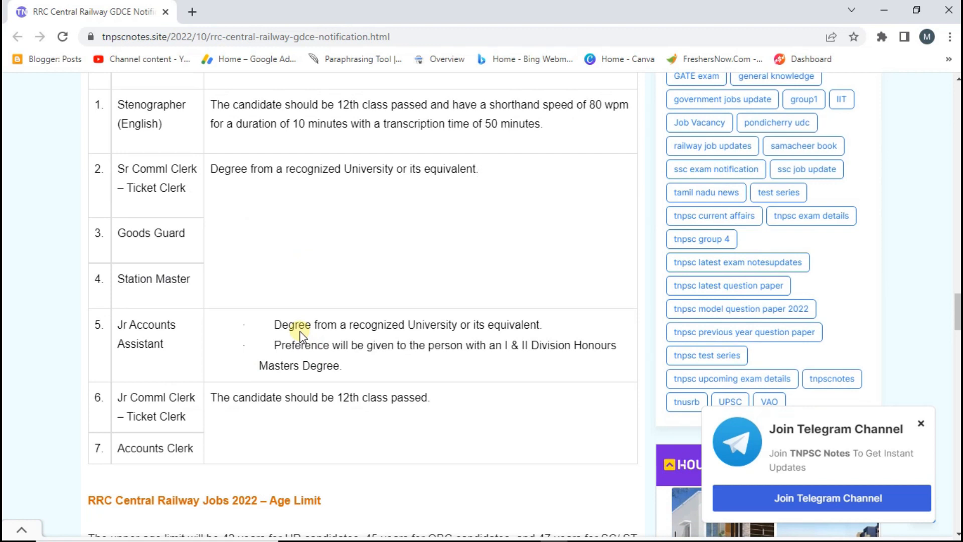
{"action": "scroll", "scroll_direction": "down", "scroll_amount": 3}
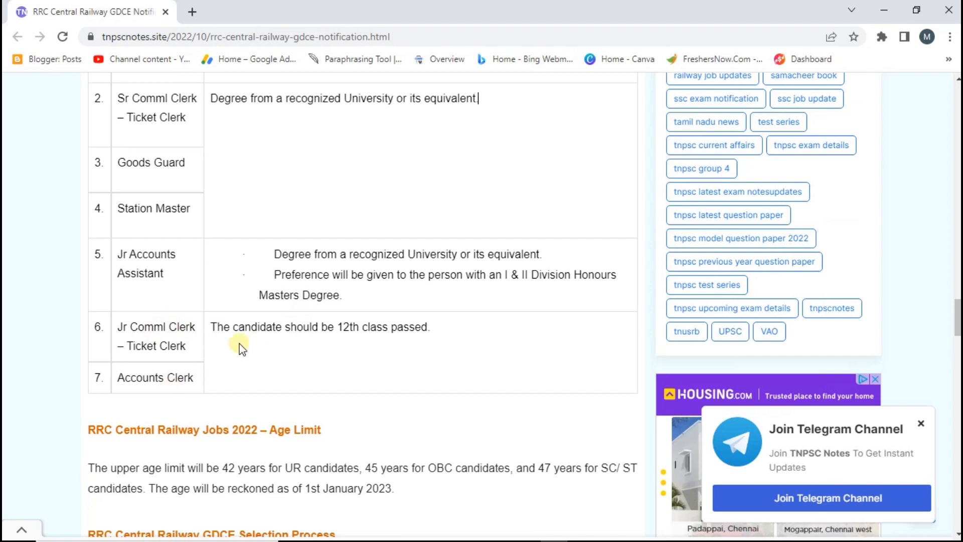
{"action": "scroll", "scroll_direction": "up", "scroll_amount": 3}
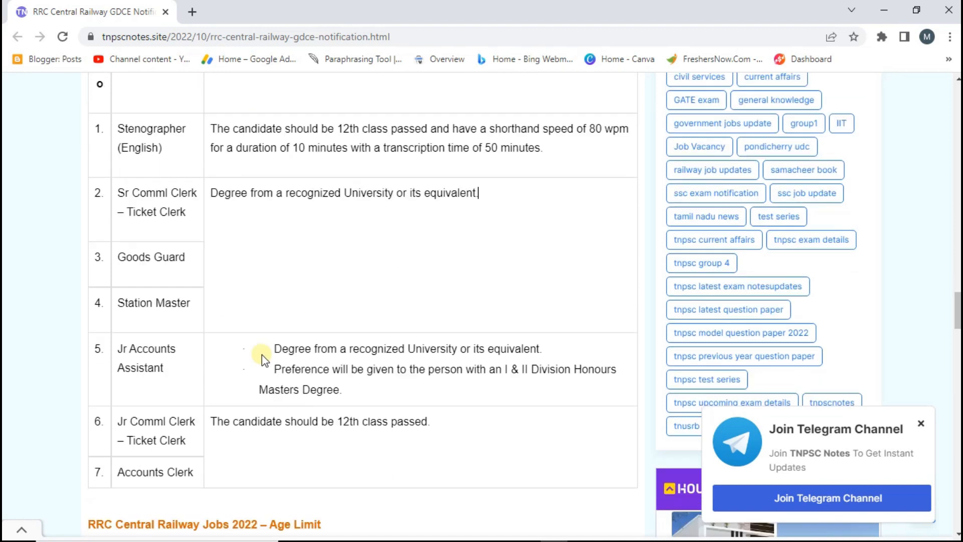
{"action": "scroll", "scroll_direction": "down", "scroll_amount": 3}
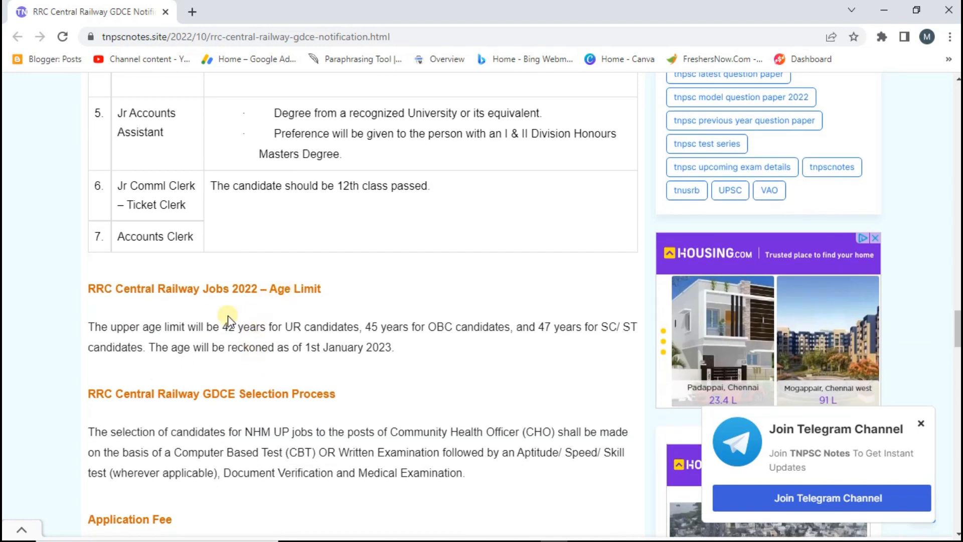
- Highlight the 42-year UR age limit, then scroll down to Selection Process
{"action": "double_click", "coordinate": [340, 325]}
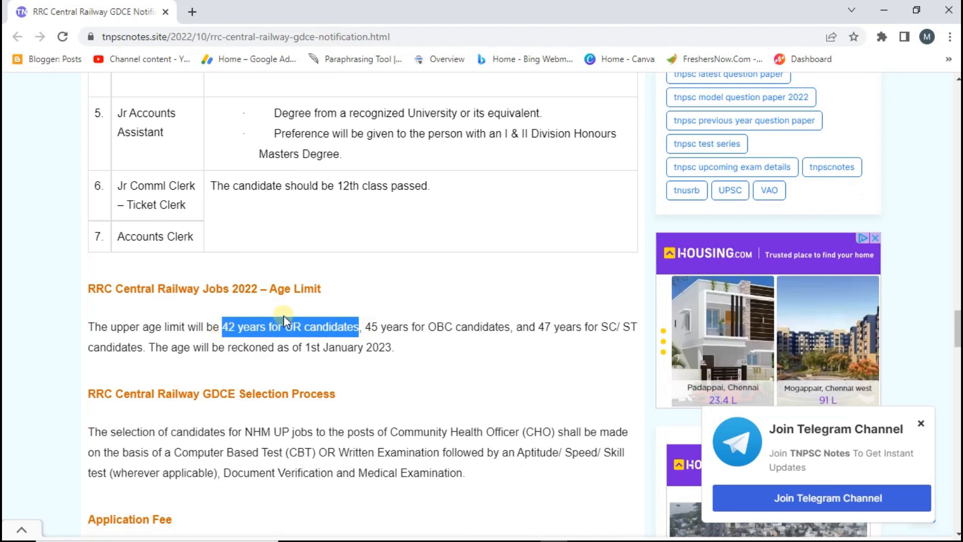
{"action": "left_click", "coordinate": [367, 326]}
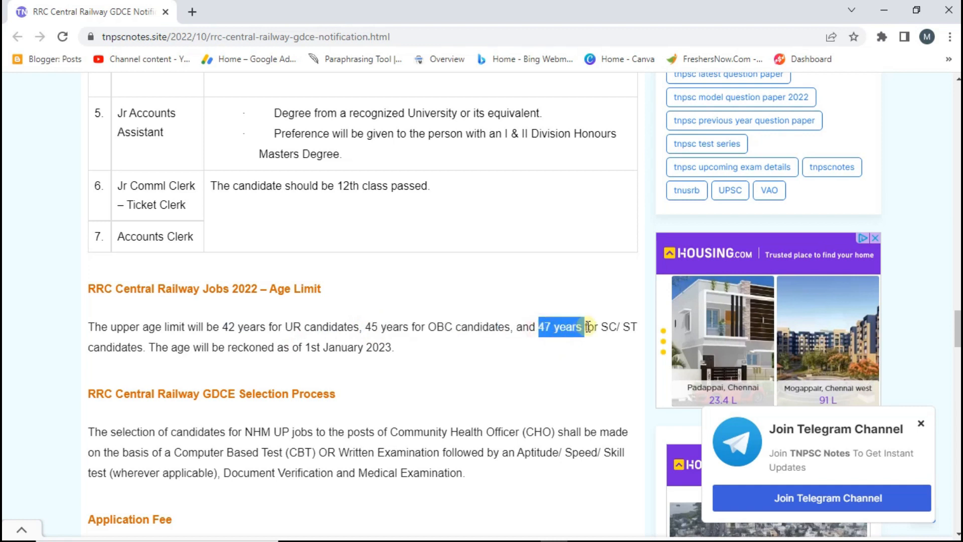
{"action": "scroll", "scroll_direction": "down", "scroll_amount": 3}
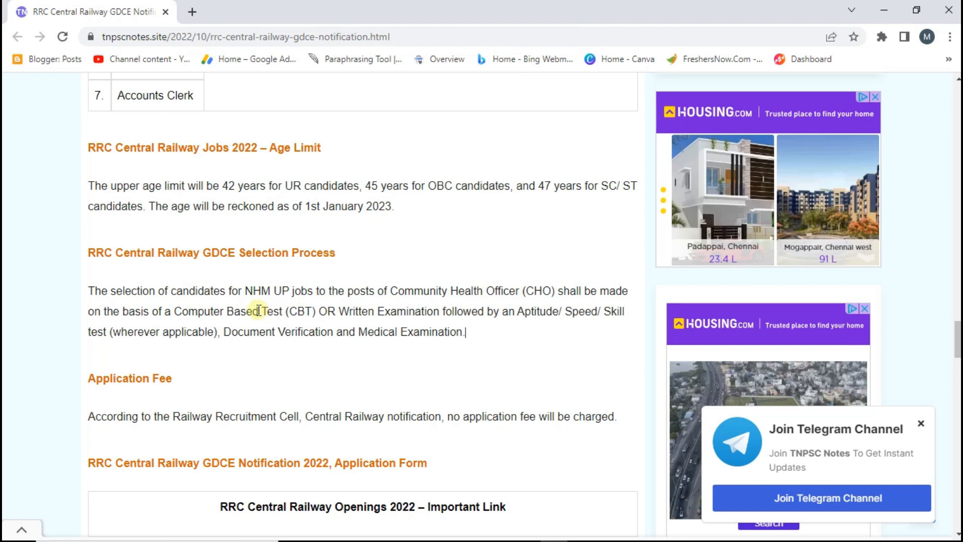
{"action": "mouse_move", "coordinate": [467, 347]}
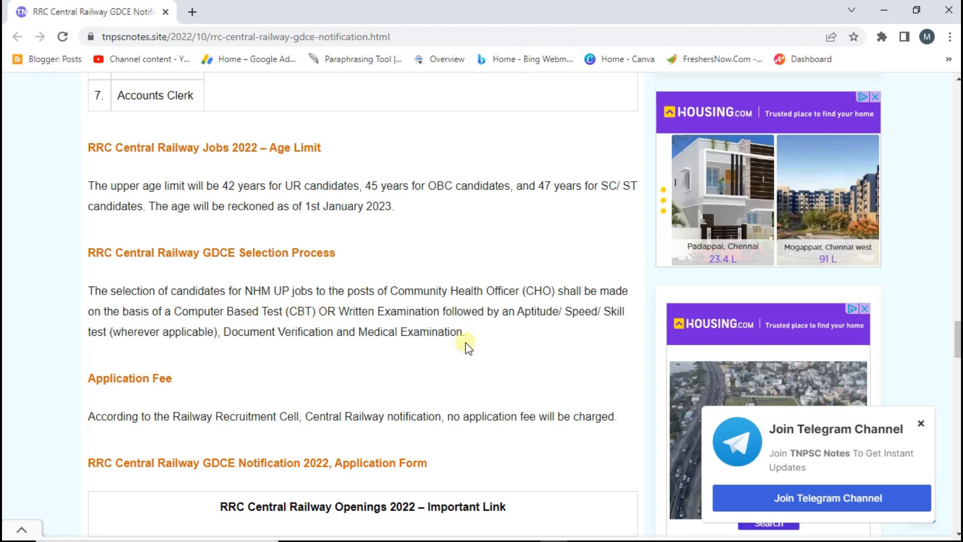
{"action": "mouse_move", "coordinate": [133, 331]}
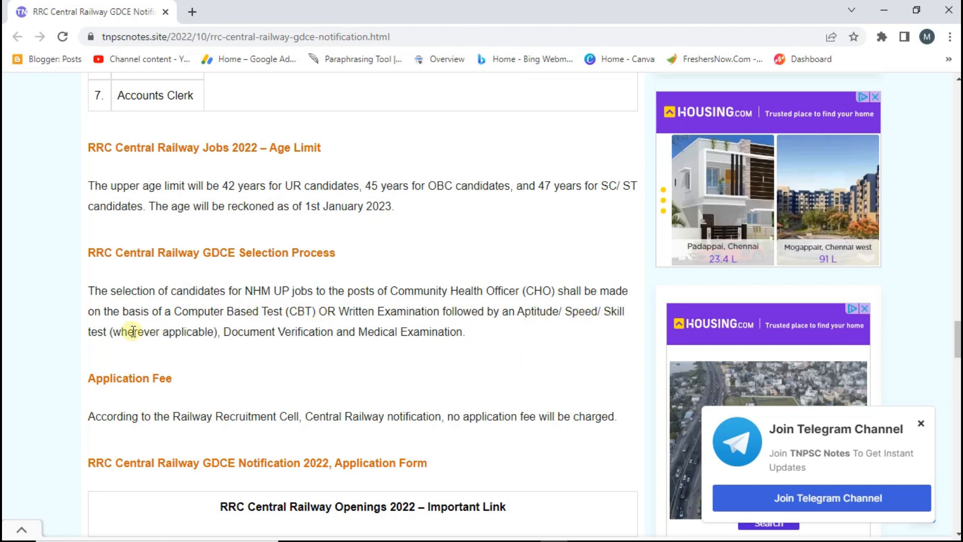
{"action": "mouse_move", "coordinate": [105, 334]}
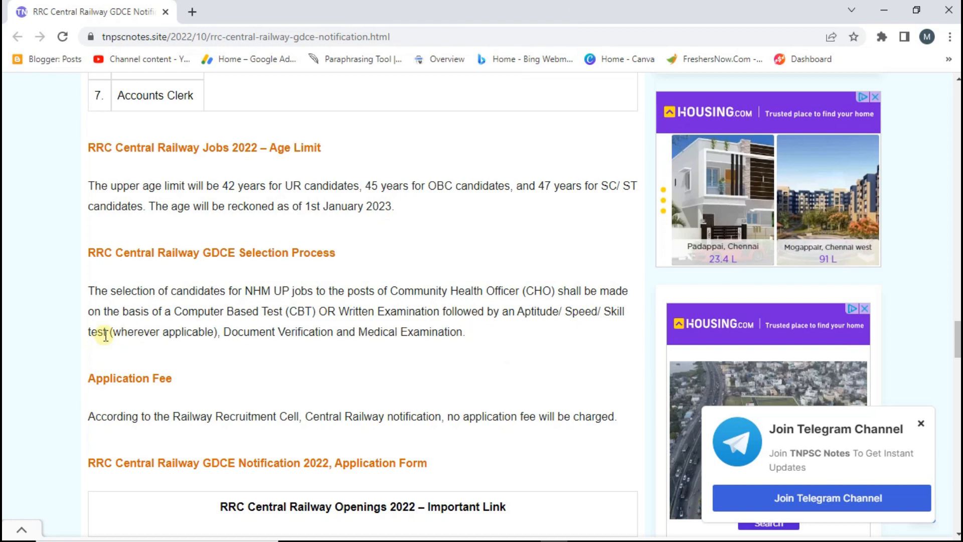
{"action": "mouse_move", "coordinate": [355, 325]}
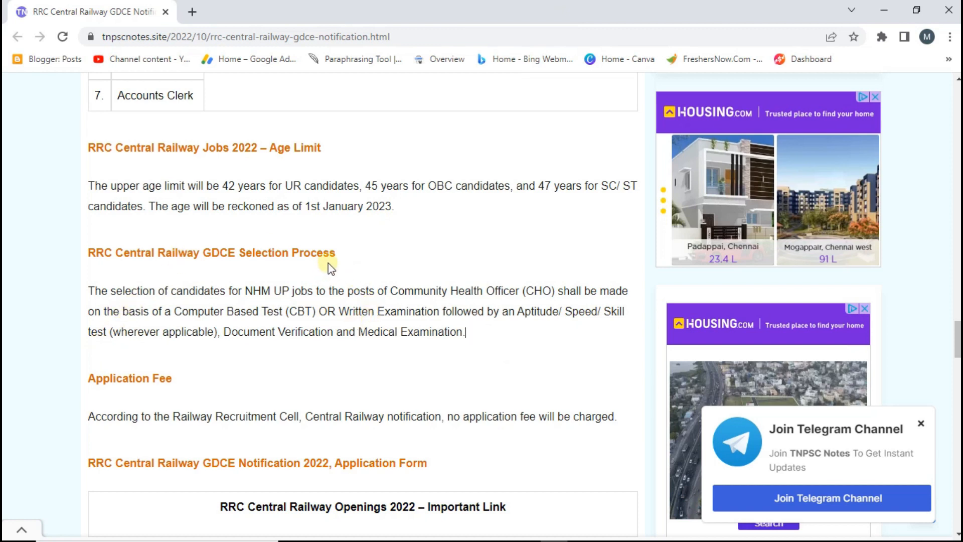
{"action": "mouse_move", "coordinate": [216, 328]}
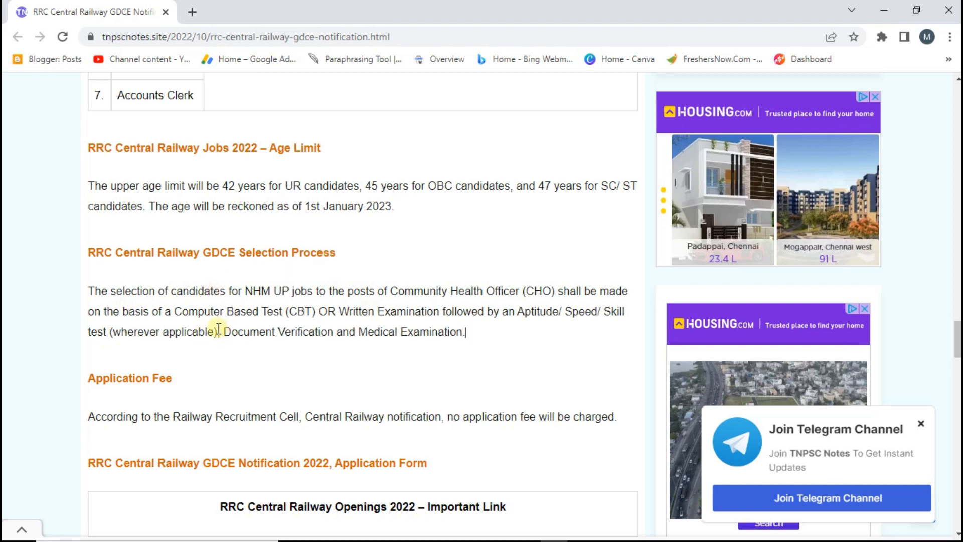
- Highlight Medical Examination as the selection process's final stage
{"action": "double_click", "coordinate": [277, 331]}
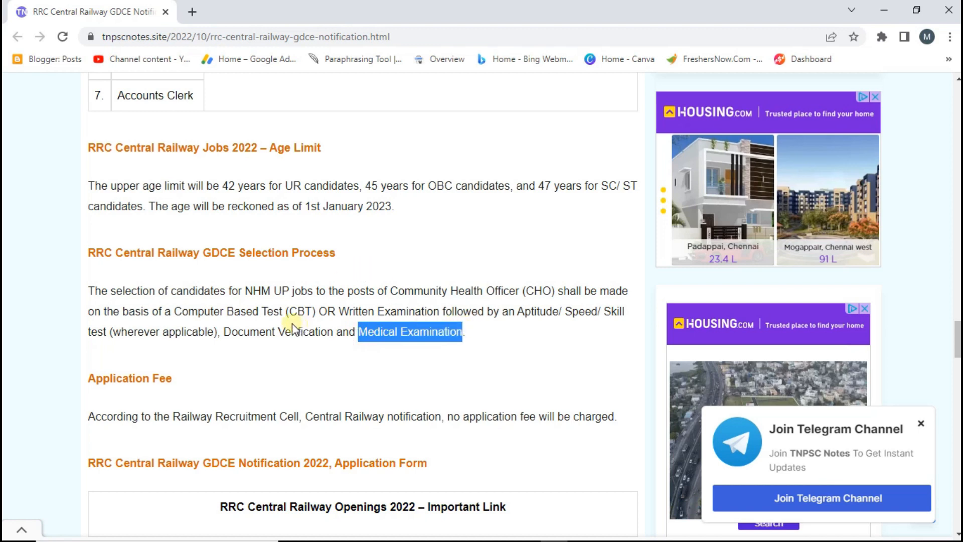
{"action": "mouse_move", "coordinate": [162, 300]}
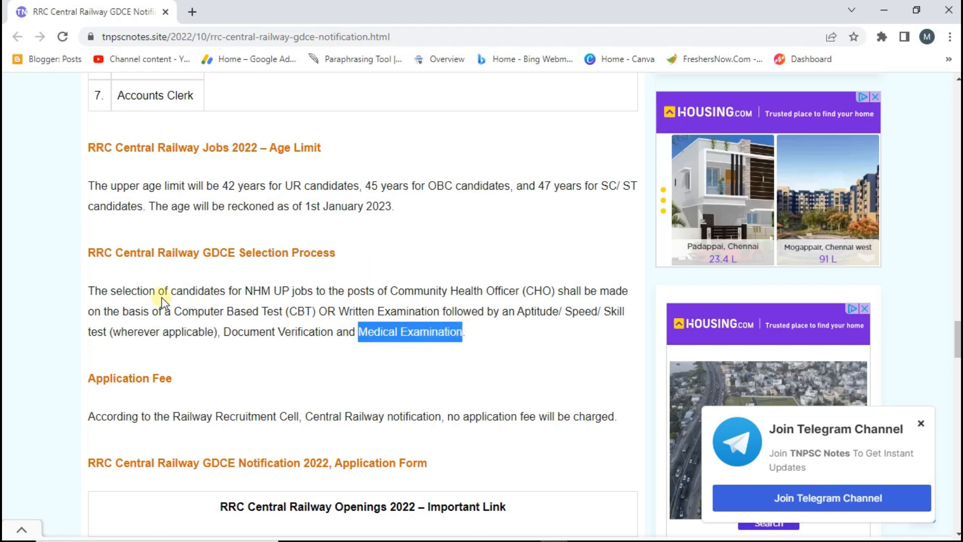
{"action": "scroll", "scroll_direction": "down", "scroll_amount": 3}
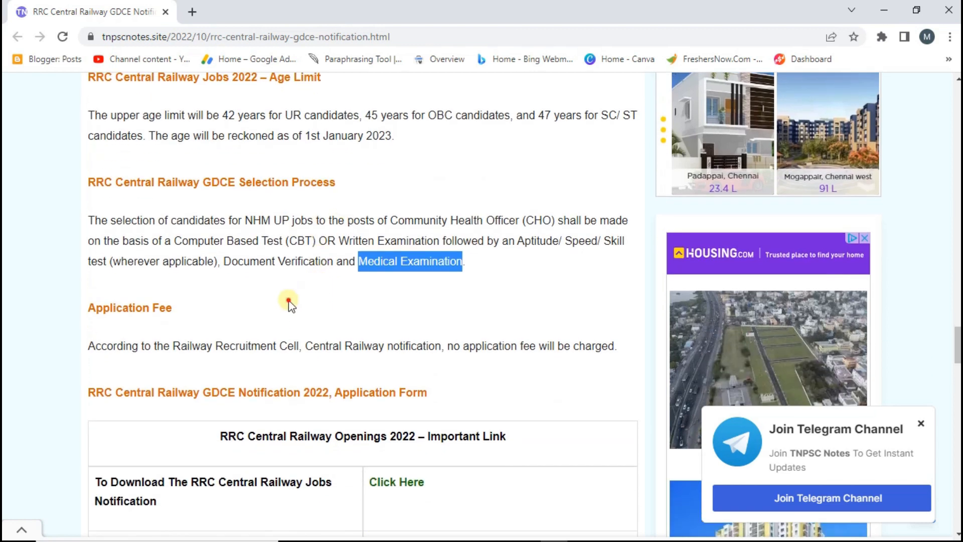
- Scroll past the no-fee note and open the first Important Link notification
{"action": "scroll", "scroll_direction": "down", "scroll_amount": 3}
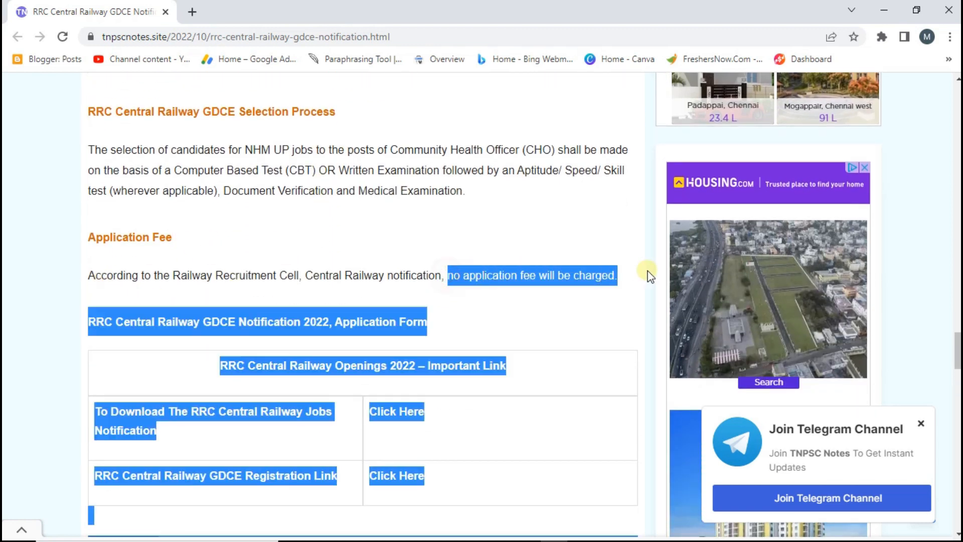
{"action": "scroll", "scroll_direction": "down", "scroll_amount": 3}
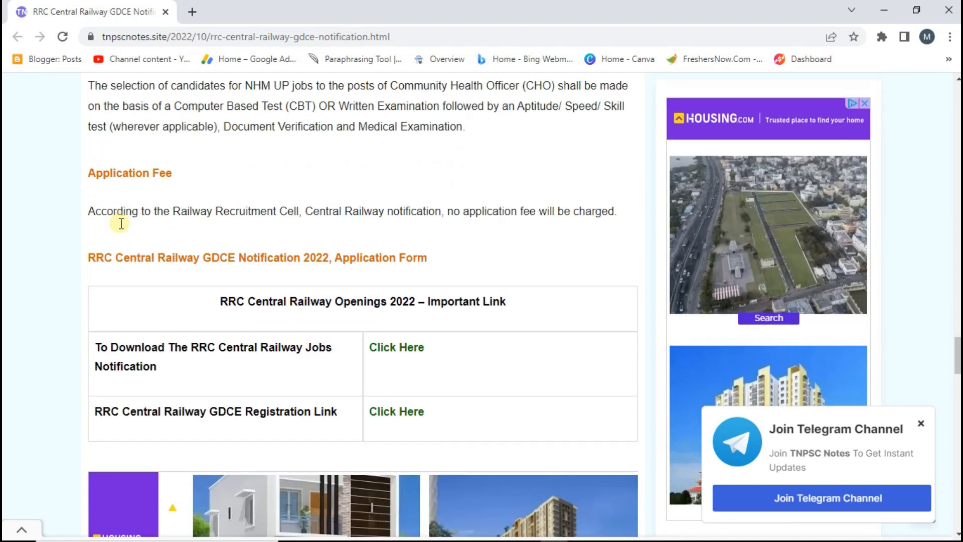
{"action": "scroll", "scroll_direction": "down", "scroll_amount": 3}
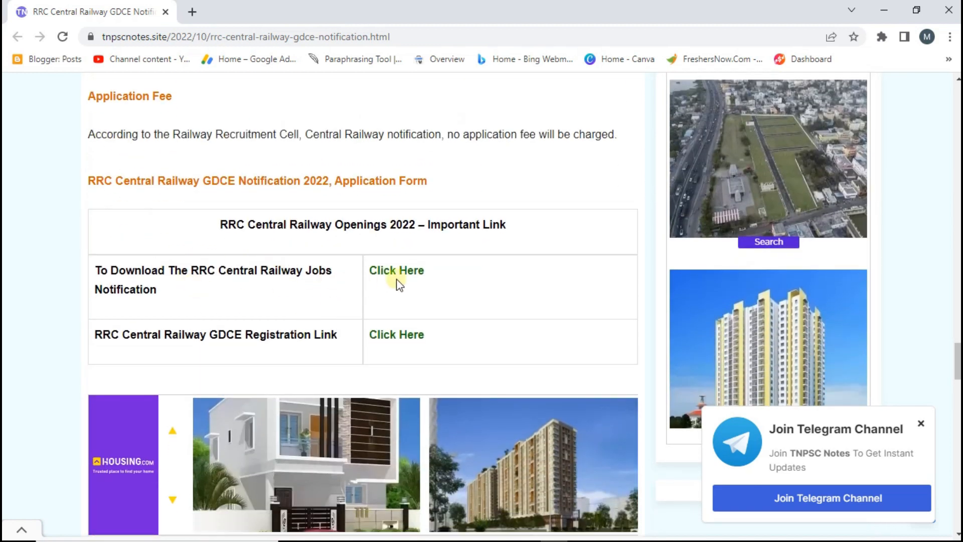
{"action": "mouse_move", "coordinate": [397, 271]}
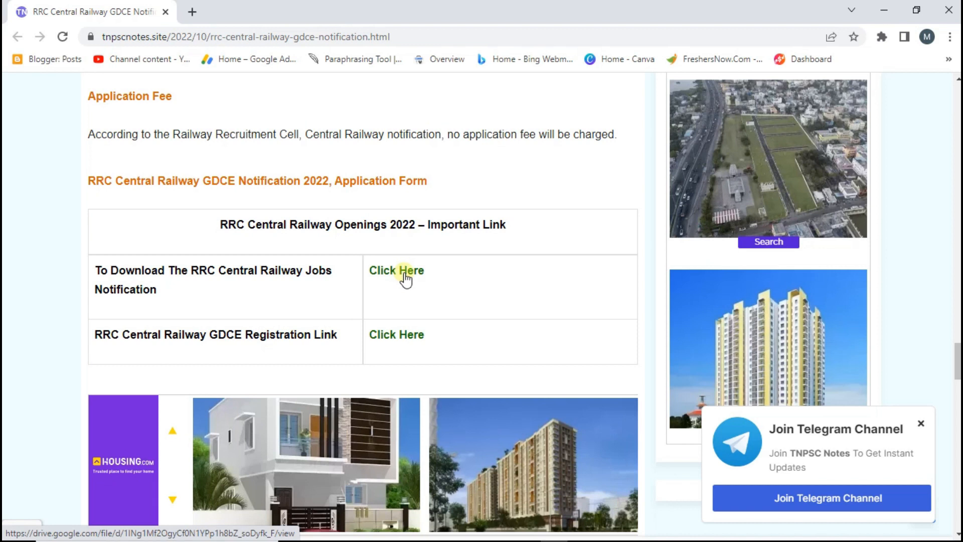
{"action": "mouse_move", "coordinate": [388, 315]}
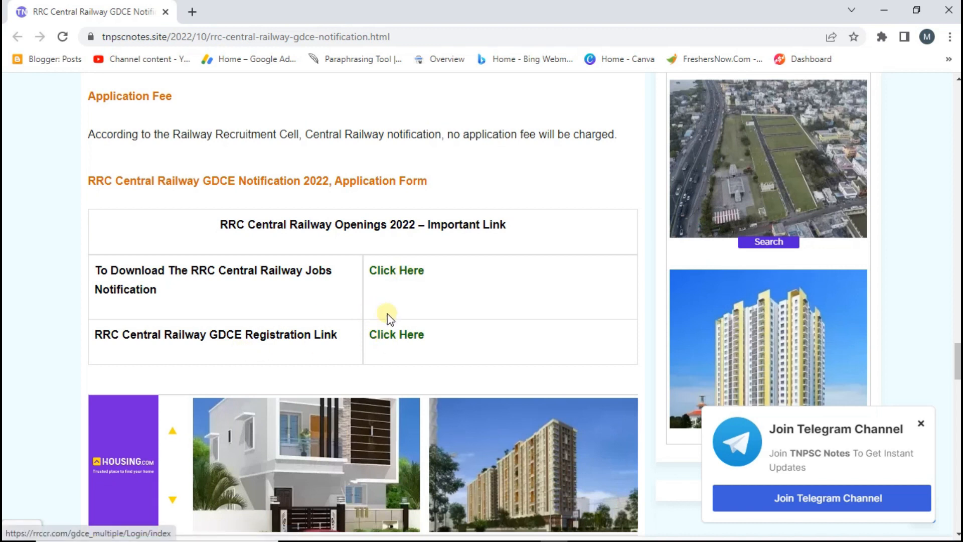
{"action": "mouse_move", "coordinate": [347, 178]}
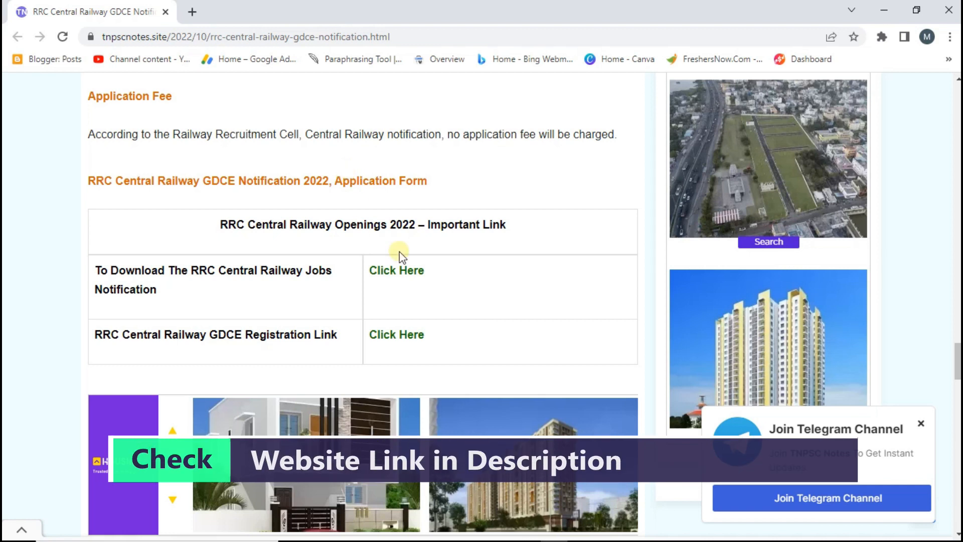
{"action": "left_click", "coordinate": [397, 270]}
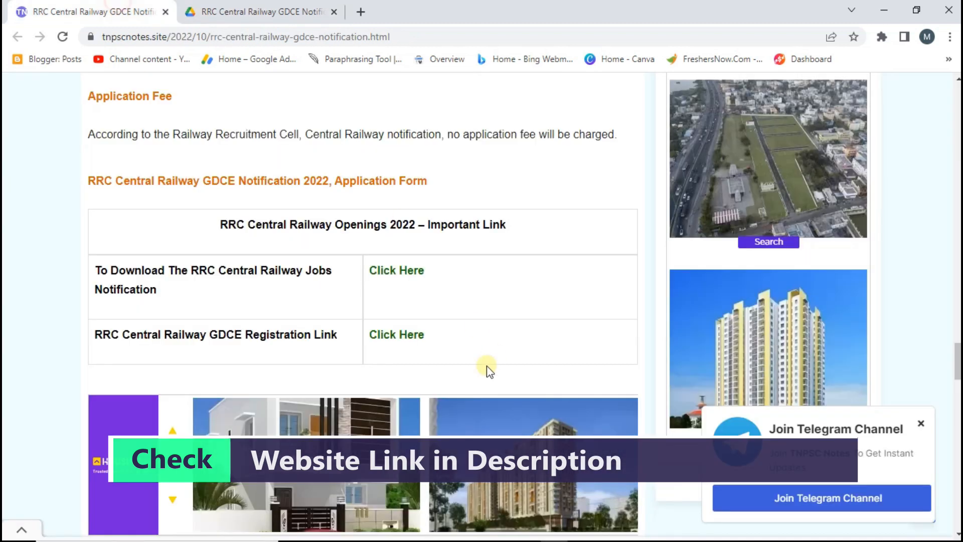
- Open the rrccr.com GDCE registration login page, then switch back to the tnpscnotes tab
{"action": "left_click", "coordinate": [396, 334]}
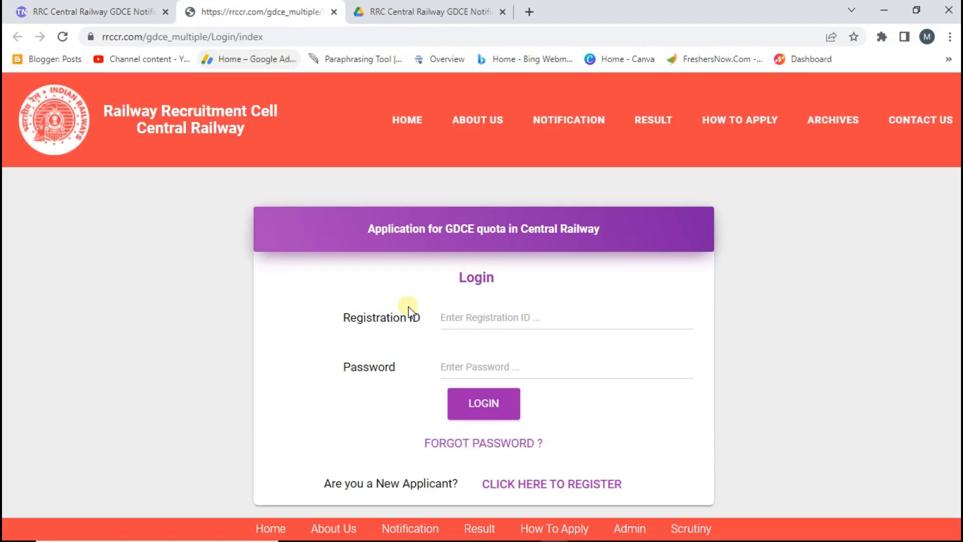
{"action": "mouse_move", "coordinate": [49, 6]}
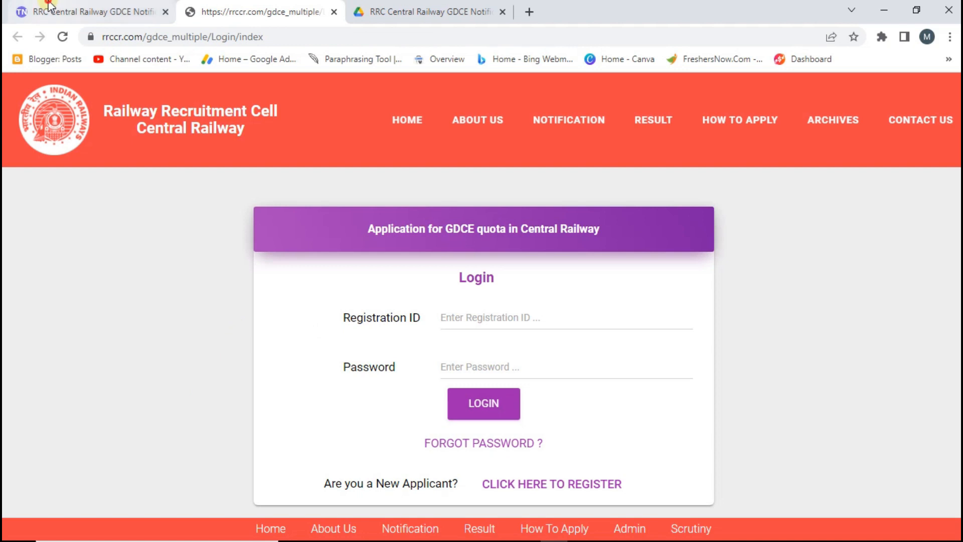
{"action": "left_click", "coordinate": [90, 11]}
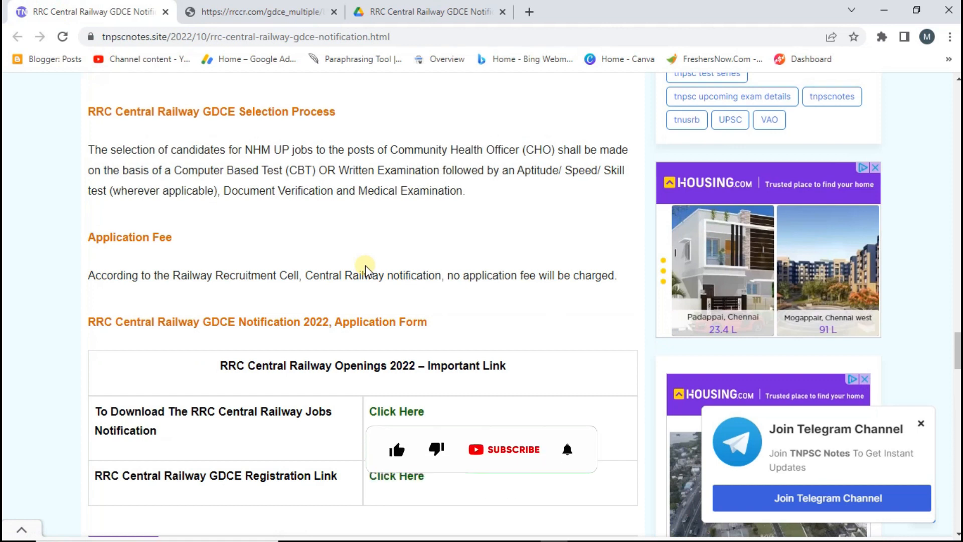
{"action": "mouse_move", "coordinate": [852, 497]}
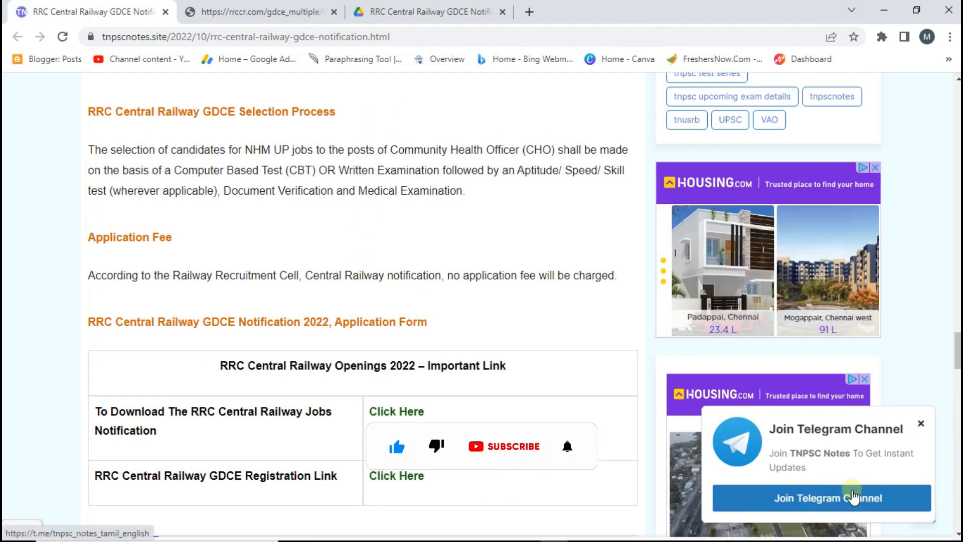
- Scroll back up to the qualification table and age limit section
{"action": "left_click", "coordinate": [503, 446]}
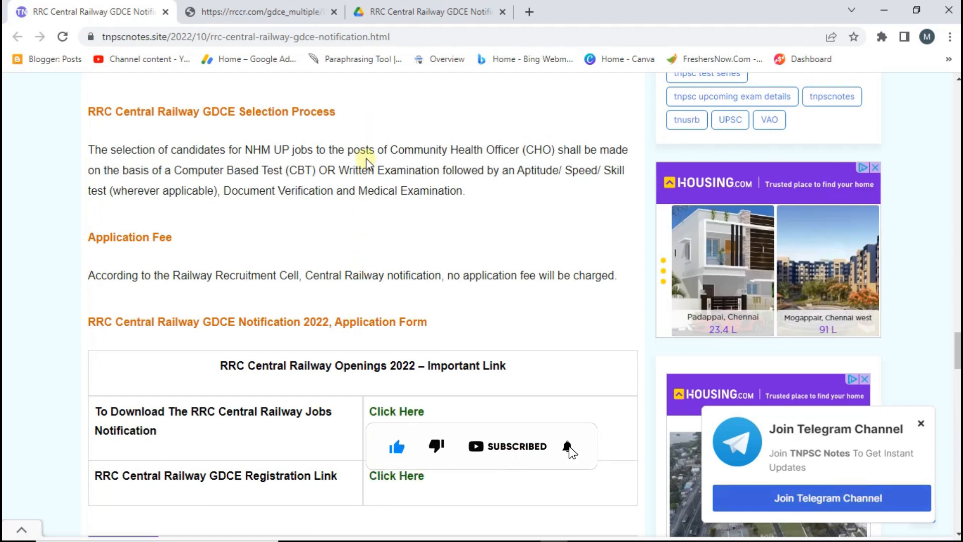
{"action": "scroll", "scroll_direction": "up", "scroll_amount": 3}
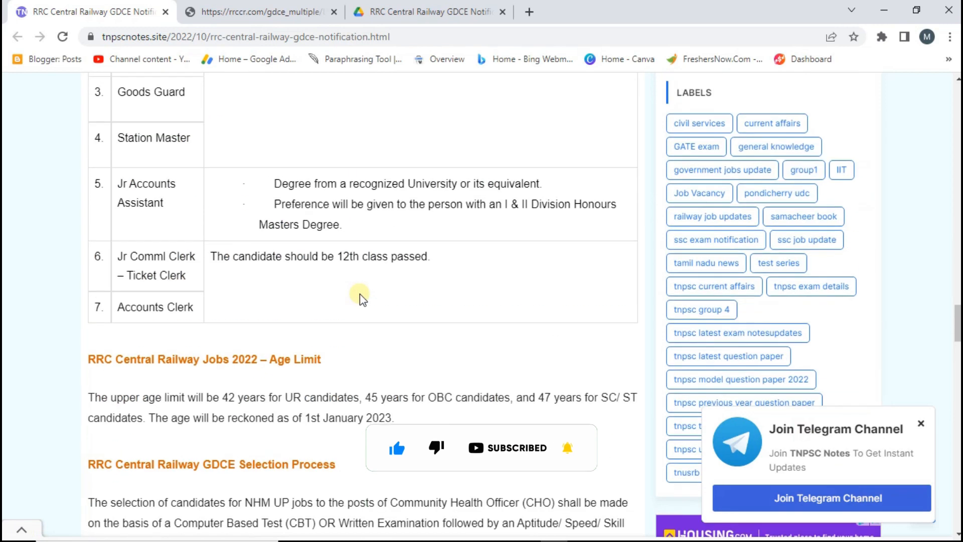